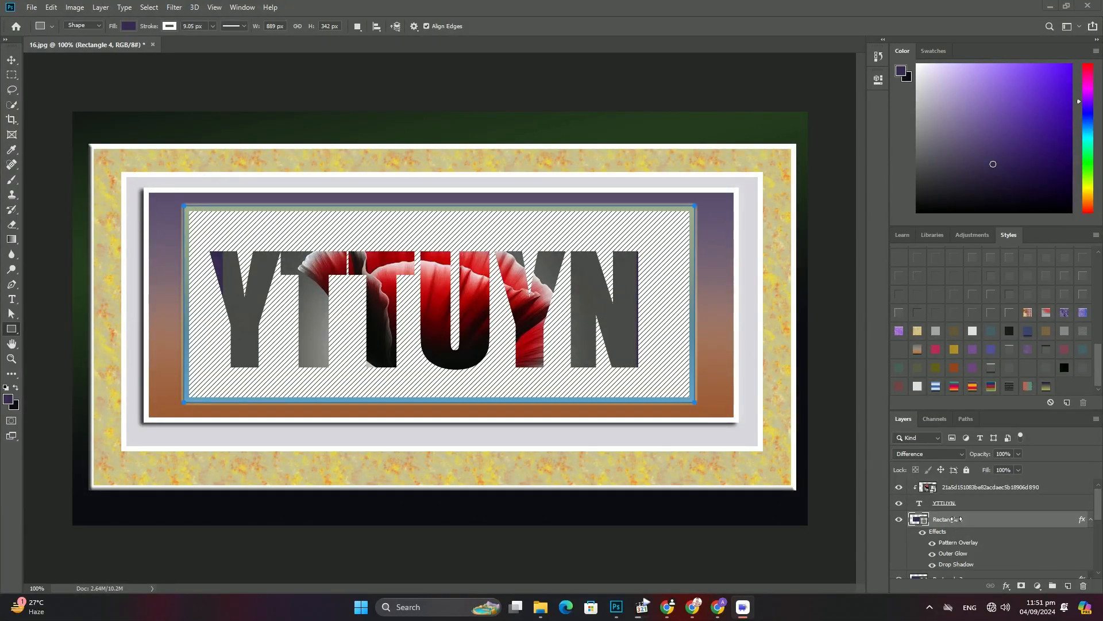
- Delete the text and frame layers so only the dark green Background remains
left_click(943, 486)
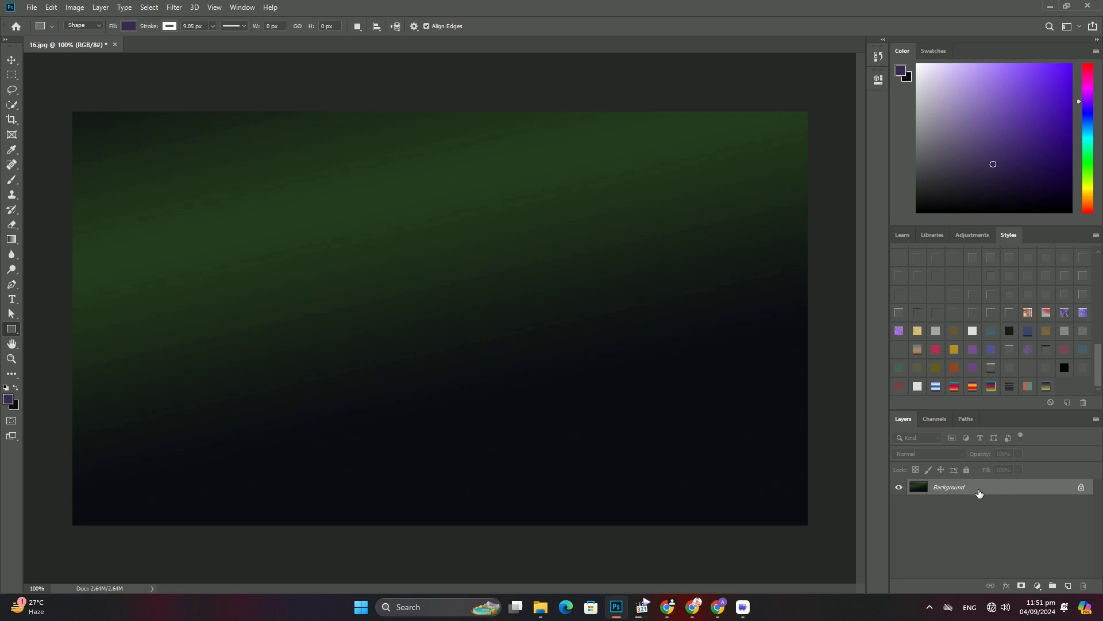
- Fill the Background with a dark purple diagonal gradient and set the text colour to pink
left_click(11, 254)
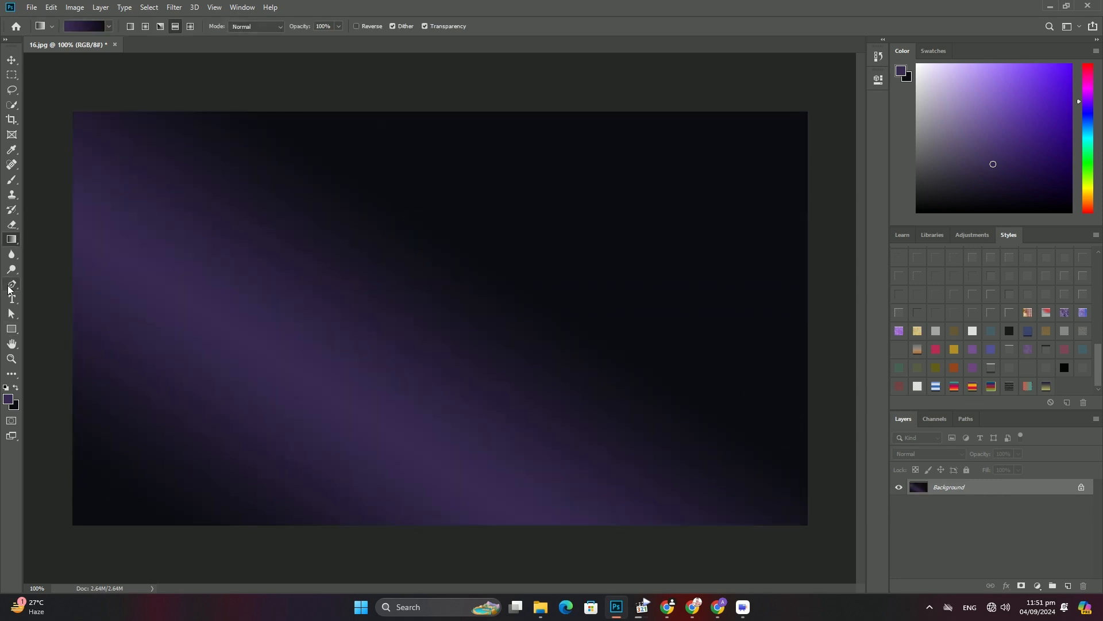
left_click(11, 299)
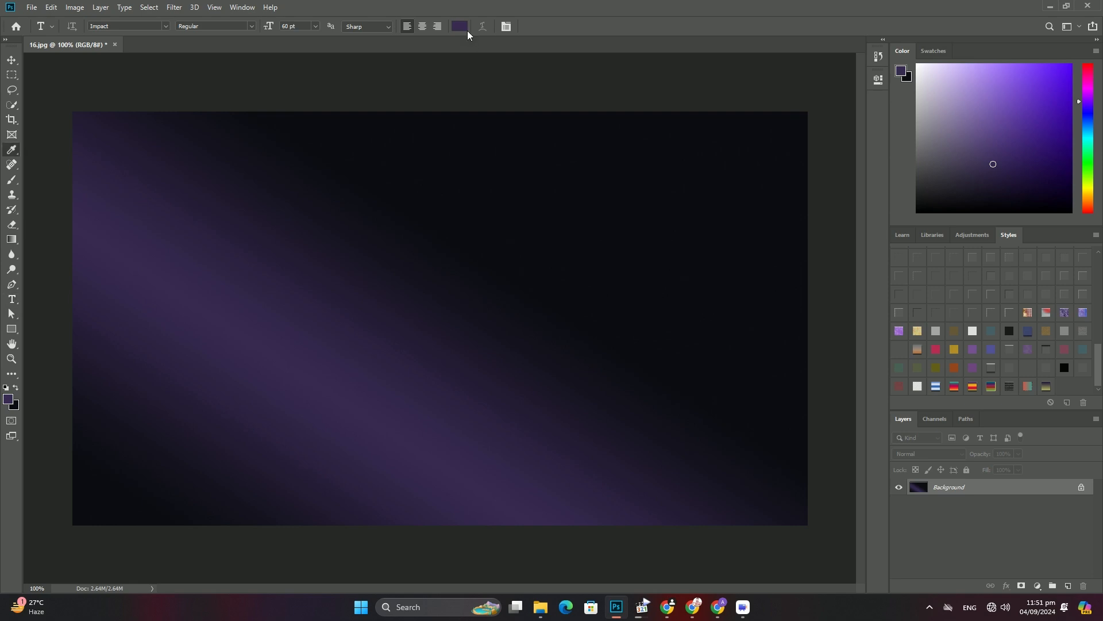
left_click(457, 26)
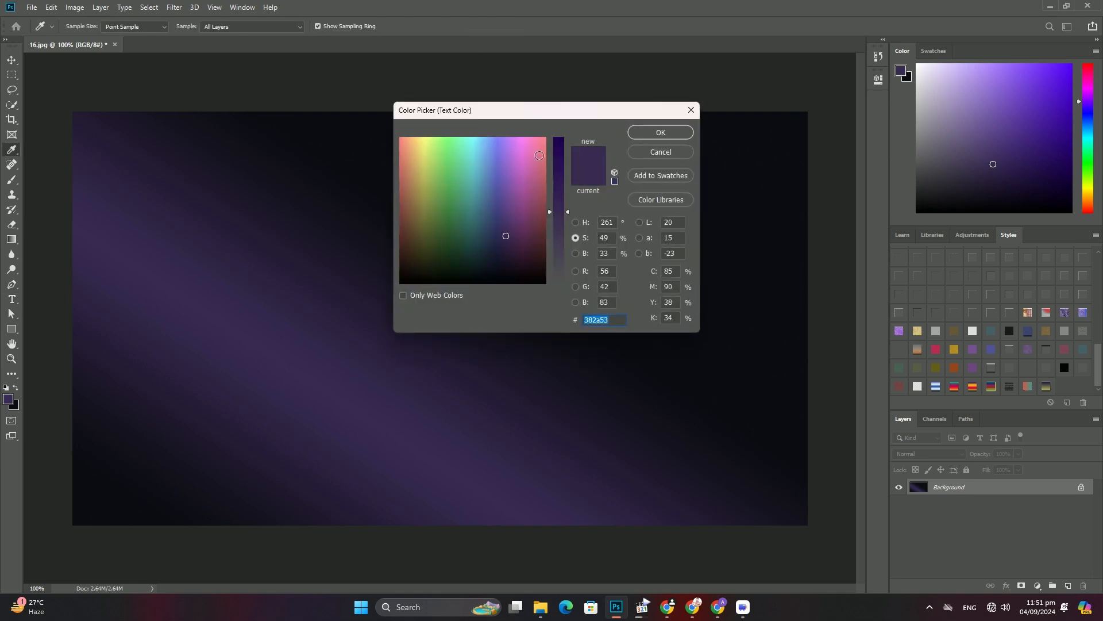
left_click(658, 132)
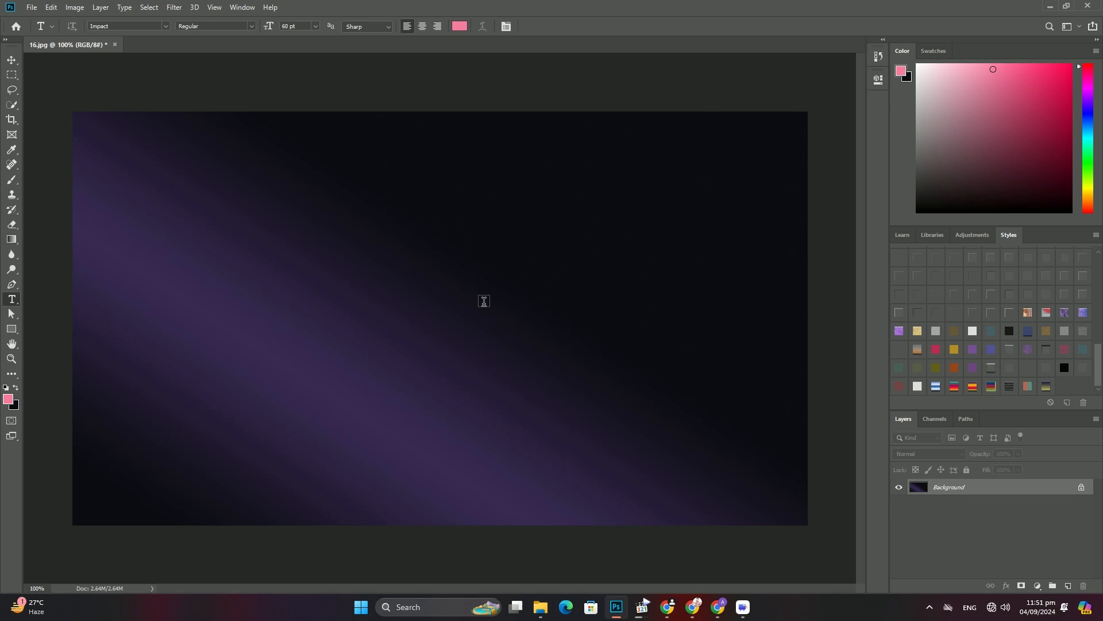
- Type 'GDFHNB' in large pink Impact letters across the canvas centre
type("GDFHNB")
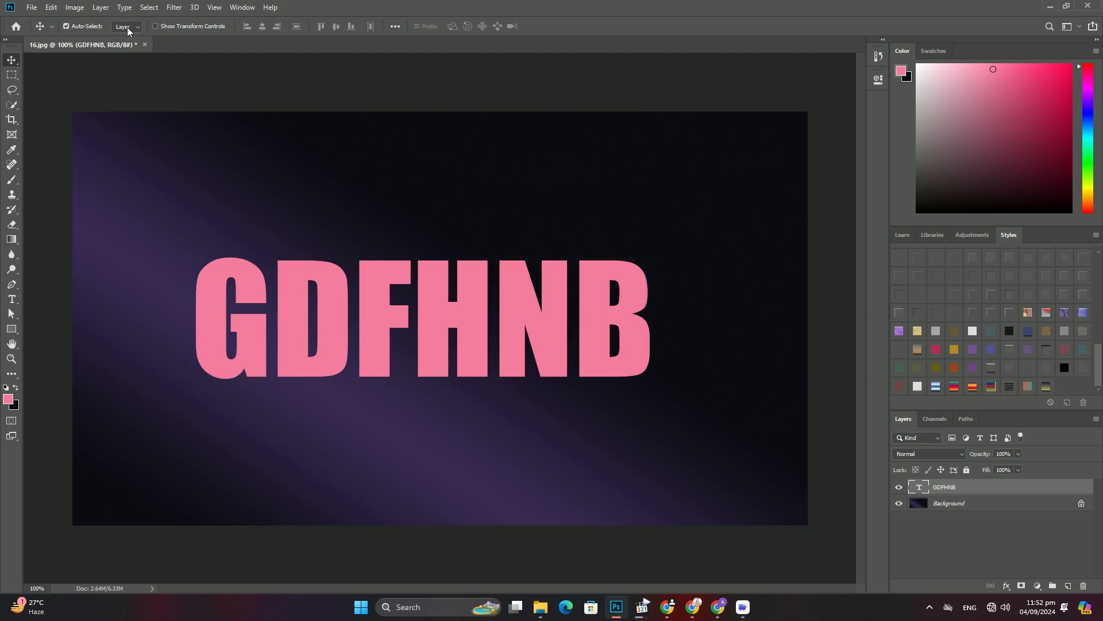
- Place the sunflower picture from Pictures as an embedded layer above the text
left_click(31, 7)
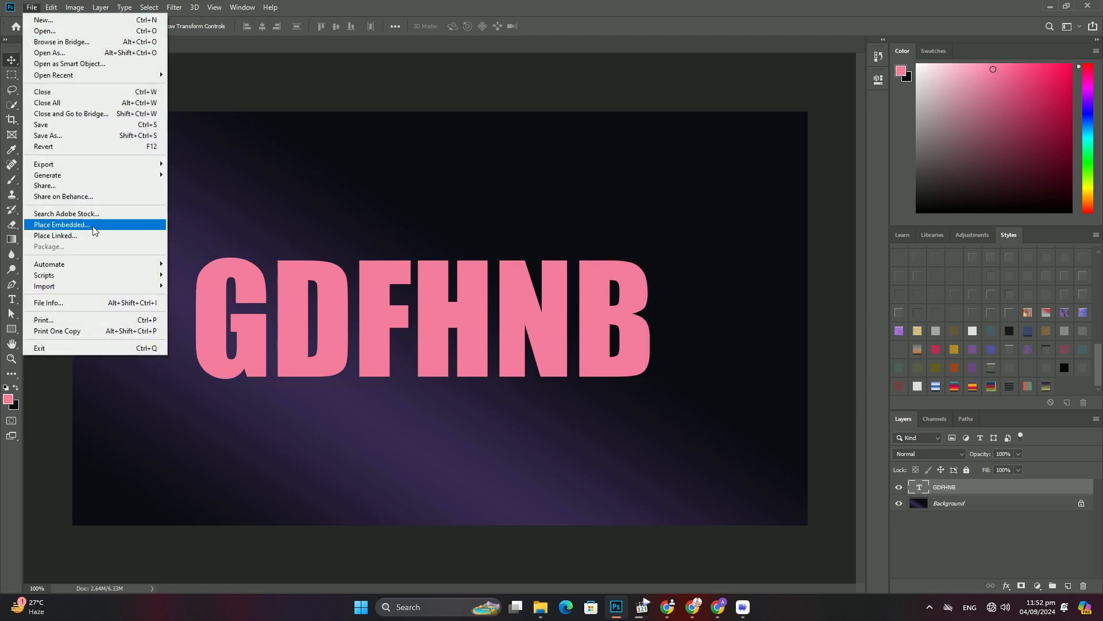
left_click(61, 225)
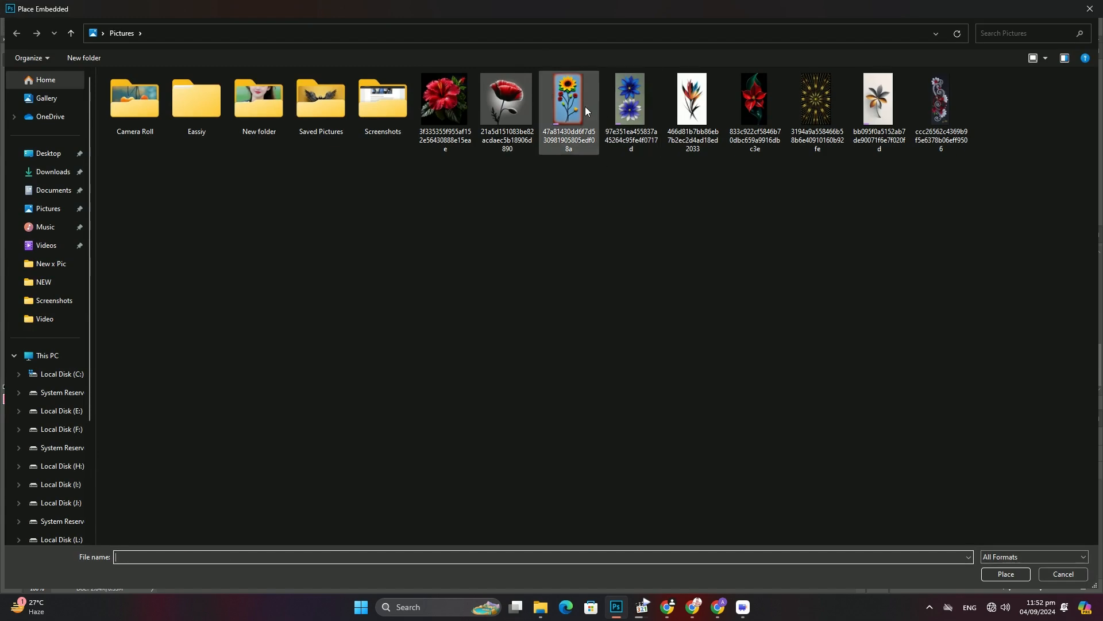
left_click(1004, 573)
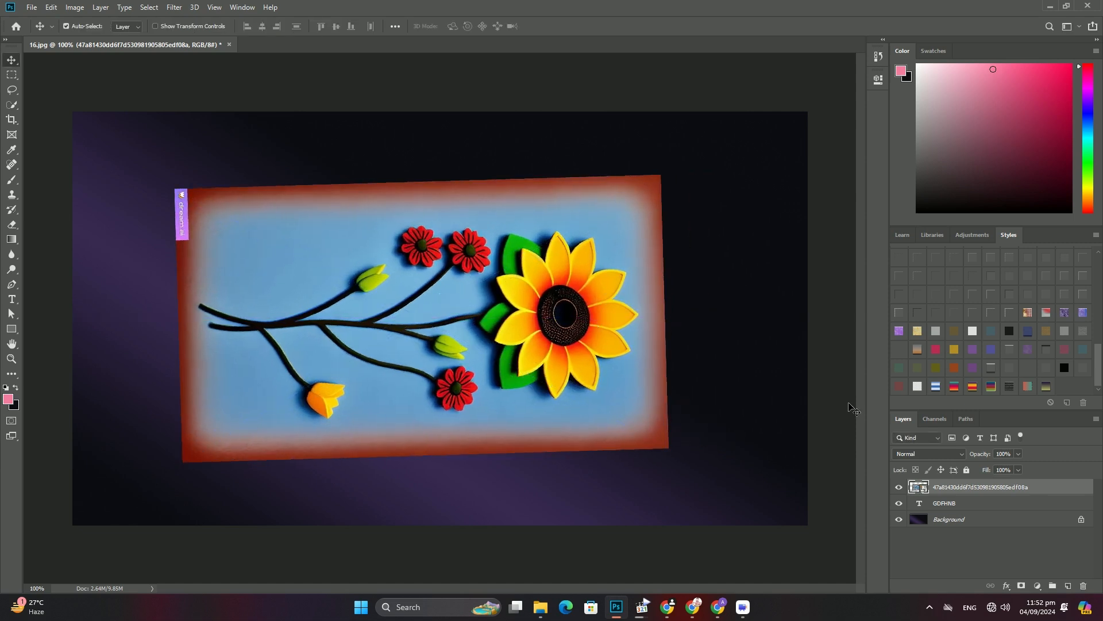
- Clip the sunflower layer into the GDFHNB letters and add a white-bordered green rectangle behind them
right_click(978, 486)
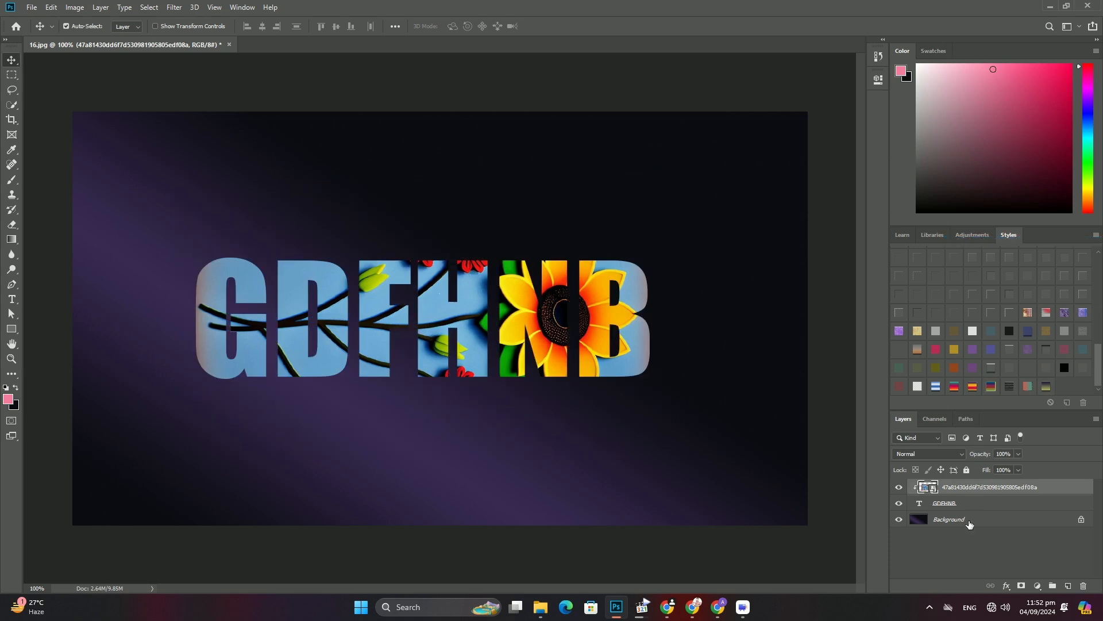
left_click(948, 519)
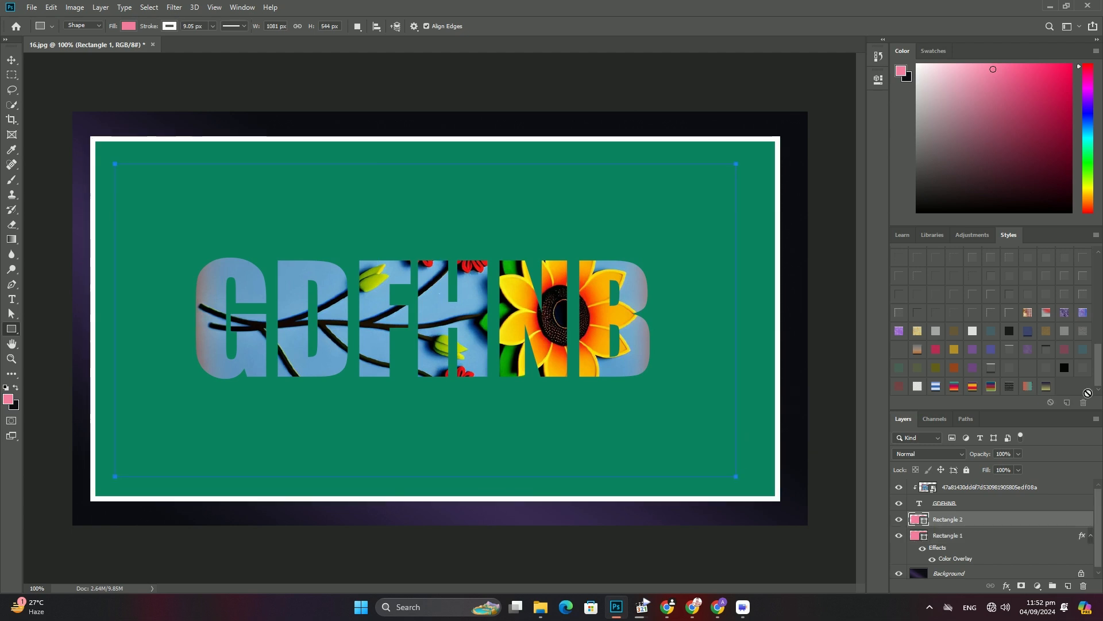
- Add nested rectangle frames, styling the innermost with bevel, drop shadow and purple-to-tan gradient
left_click(947, 518)
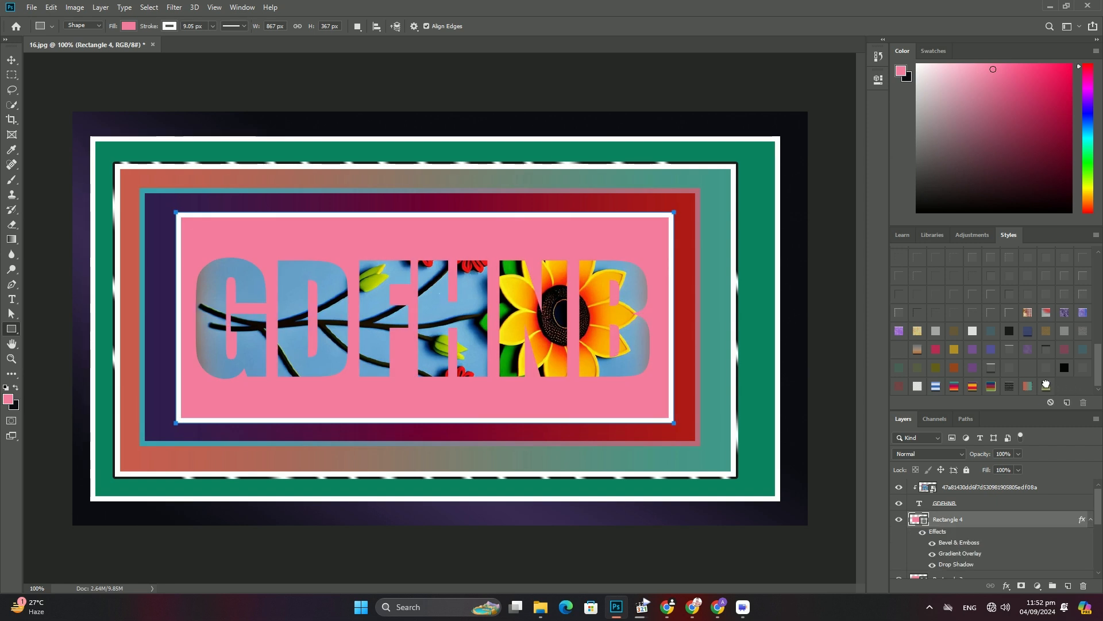
left_click(1046, 386)
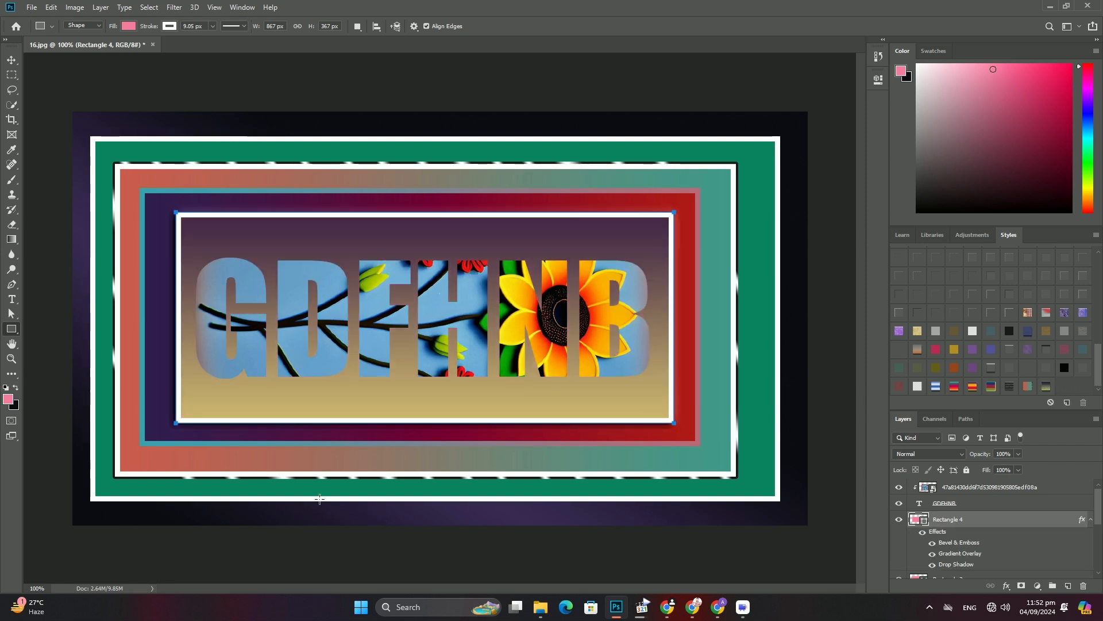